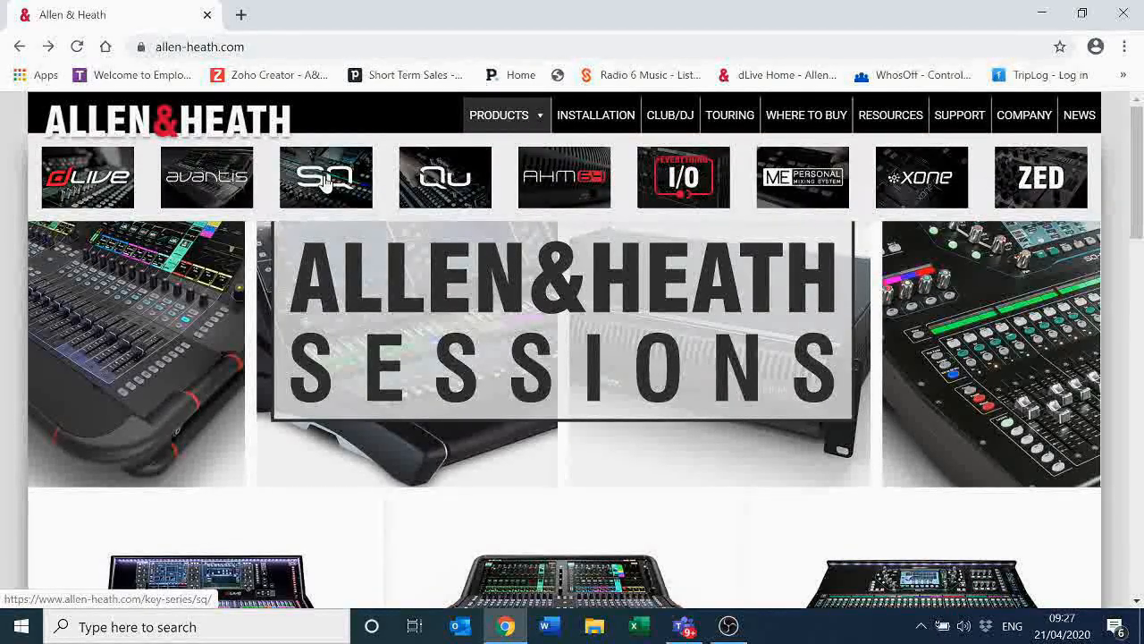
# Step: Navigate from the Allen & Heath home page to the SQ software downloads page
pyautogui.click(325, 177)
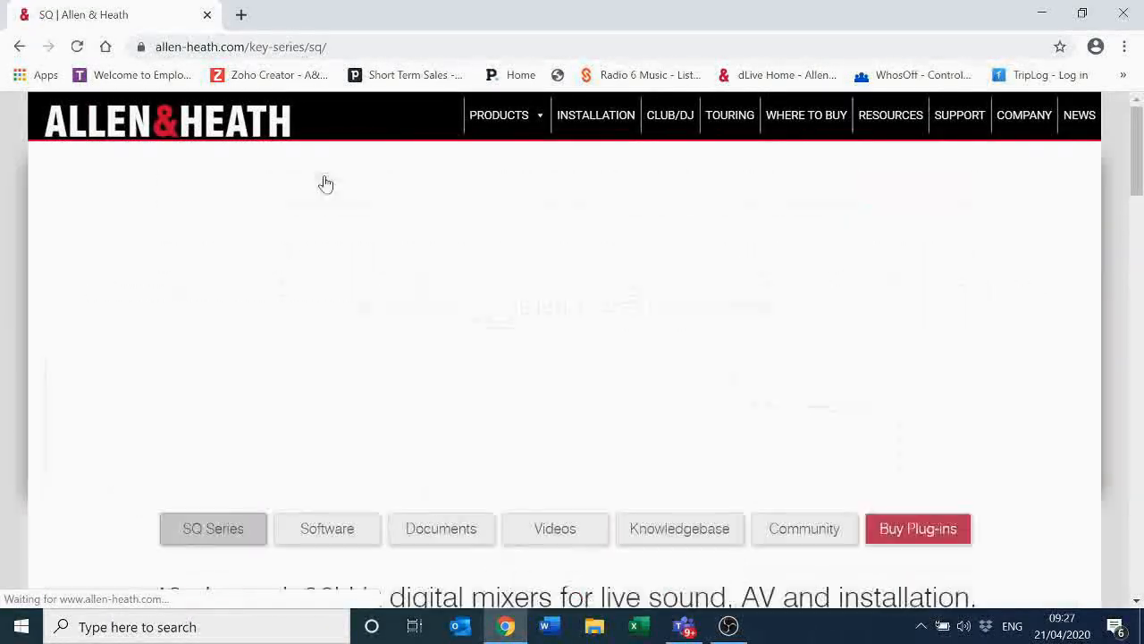
pyautogui.scroll(-3)
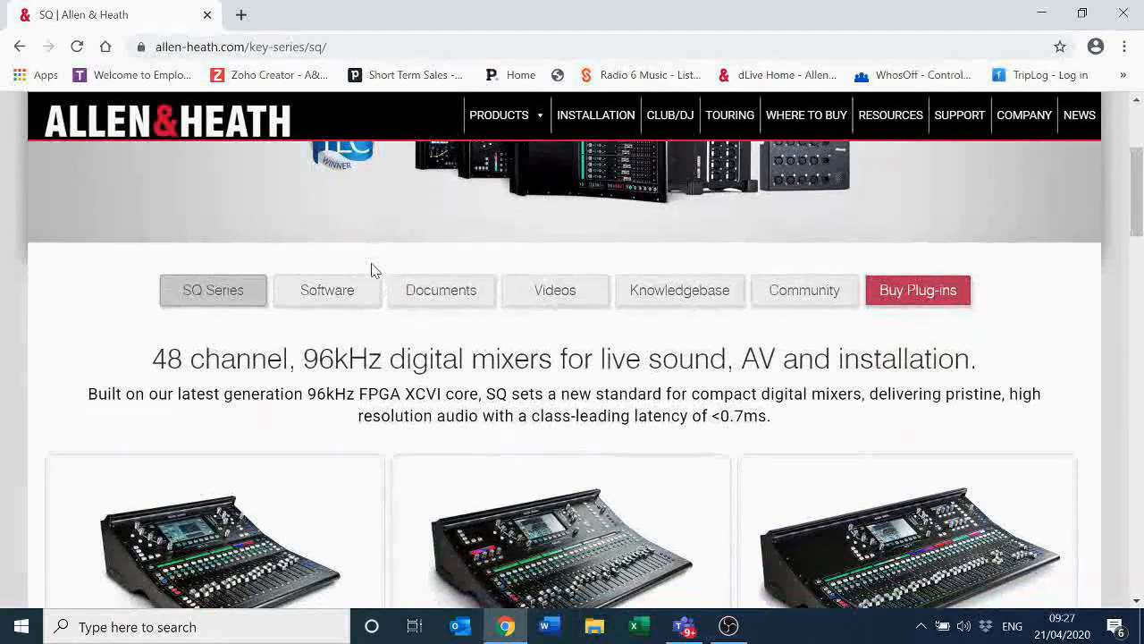
pyautogui.click(327, 290)
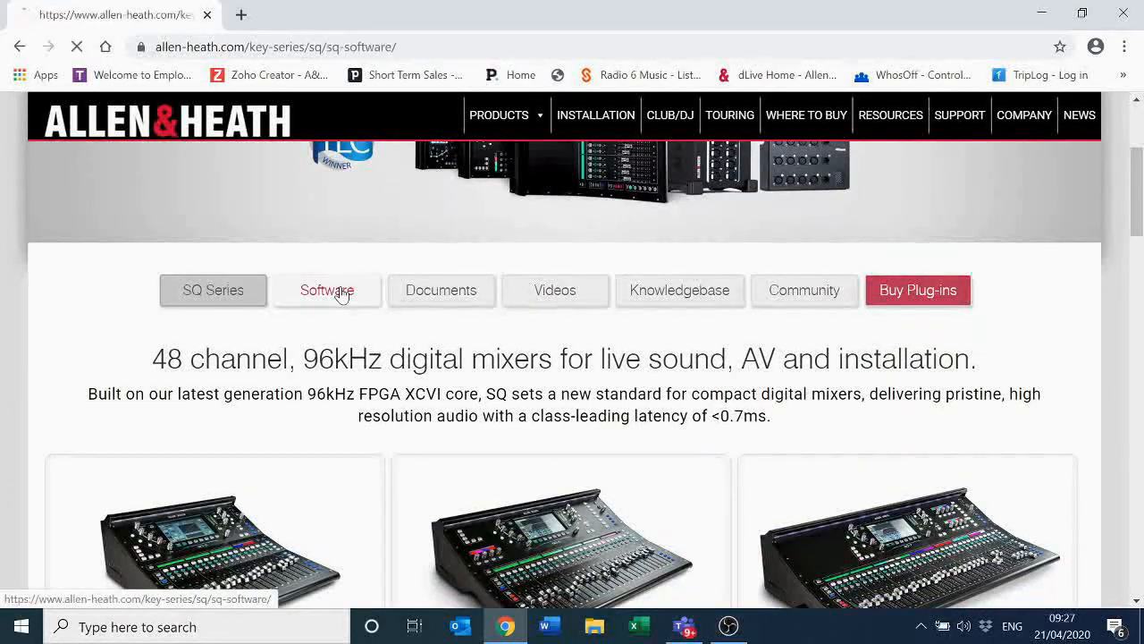
pyautogui.click(327, 289)
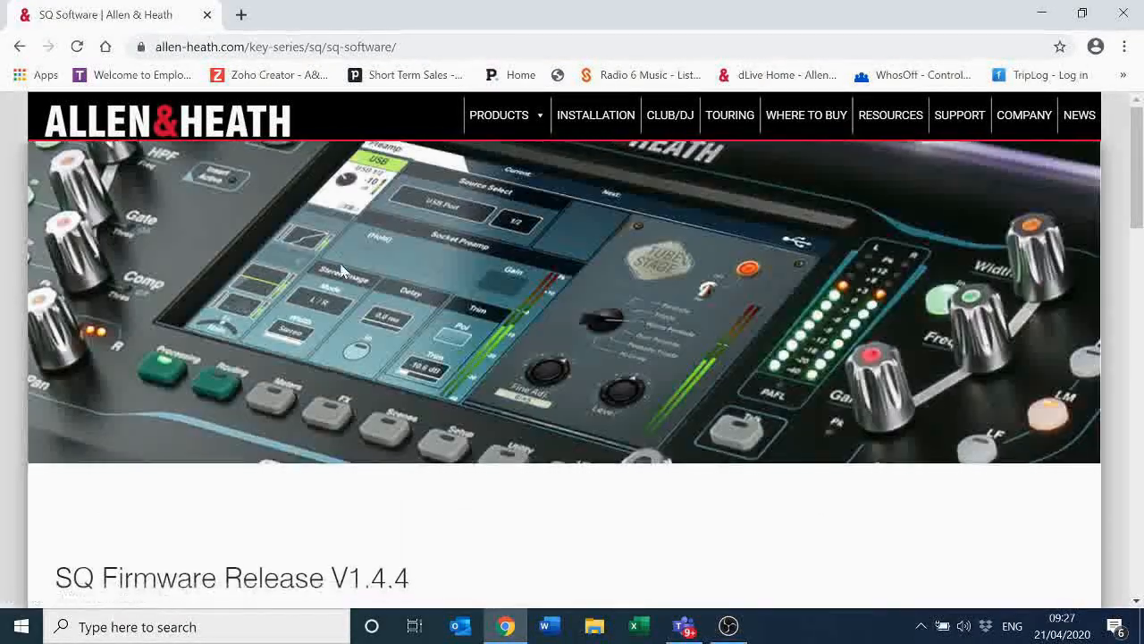
# Step: Expand the DAW Control driver entry and follow its 'click here' link to the DAW Control page
pyautogui.scroll(-3)
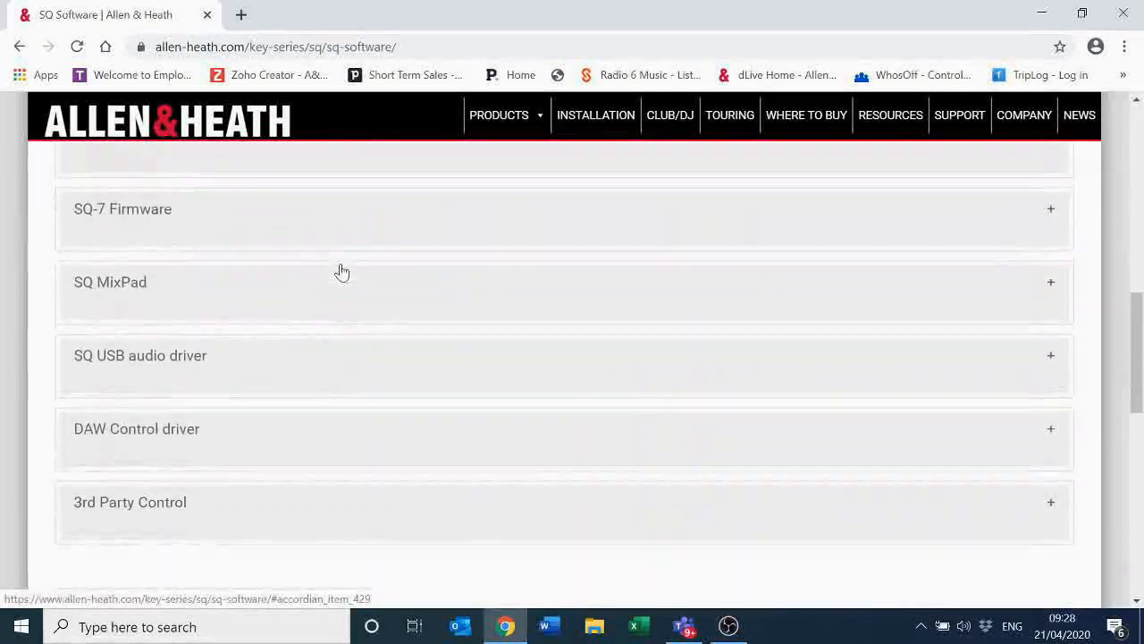
pyautogui.scroll(-3)
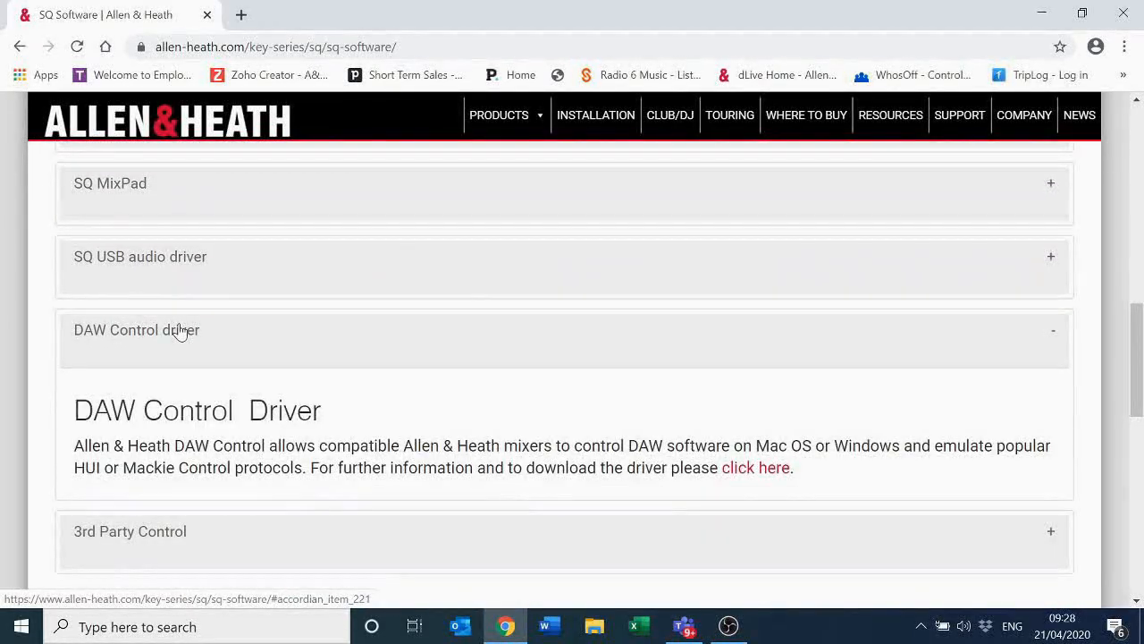
pyautogui.moveTo(755, 469)
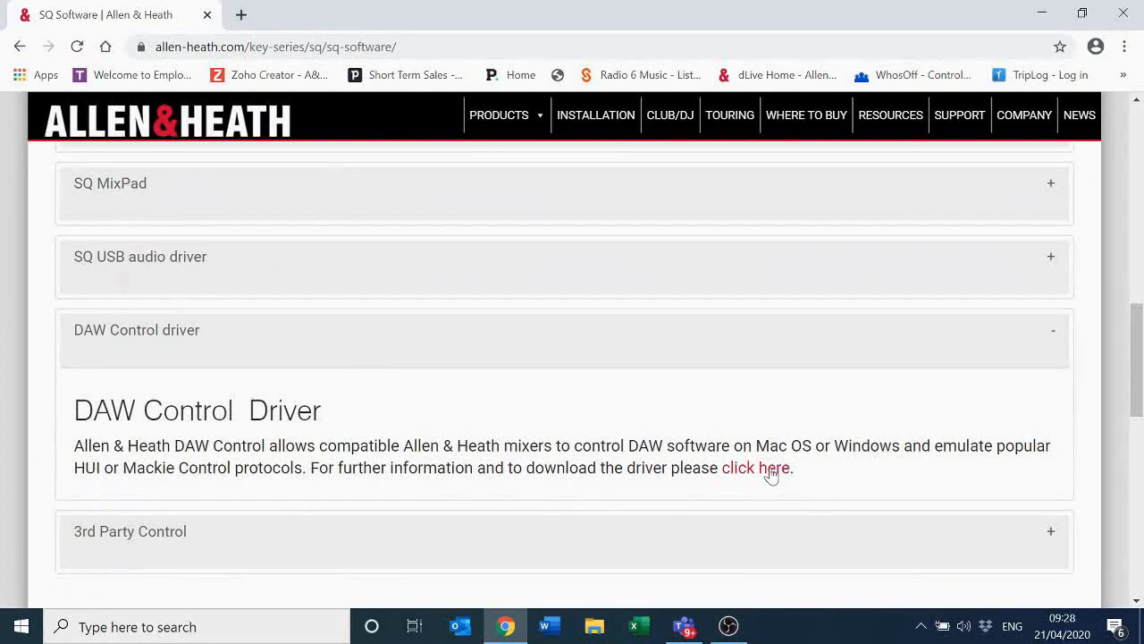
pyautogui.click(755, 468)
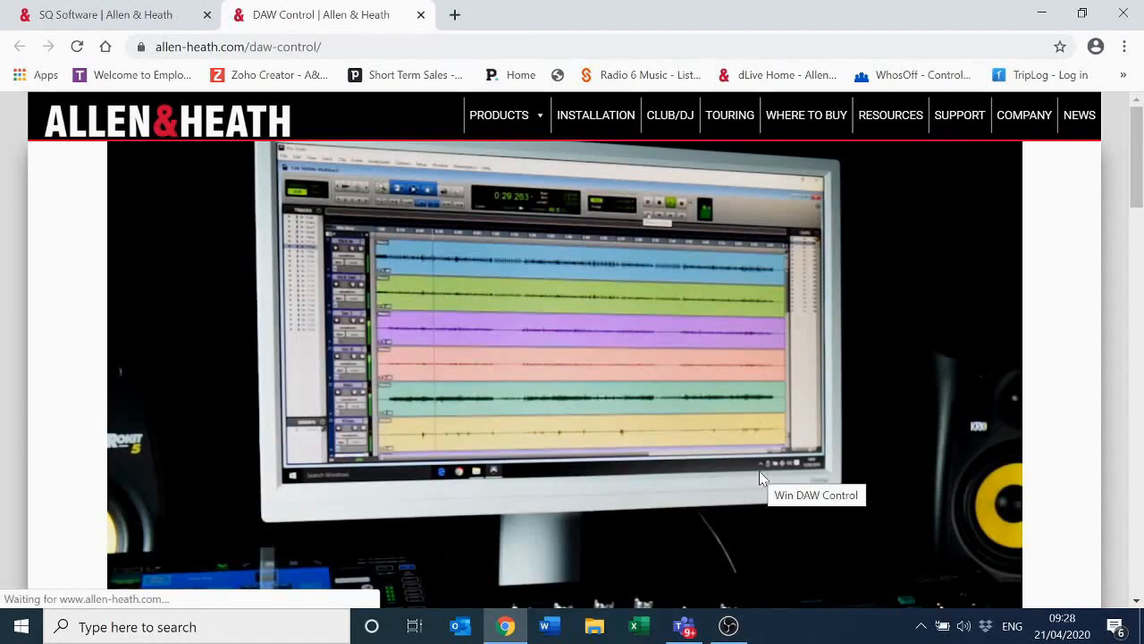
# Step: Scroll the DAW Control page down to the V1.71 and V1.60 Windows and Mac downloads
pyautogui.scroll(-3)
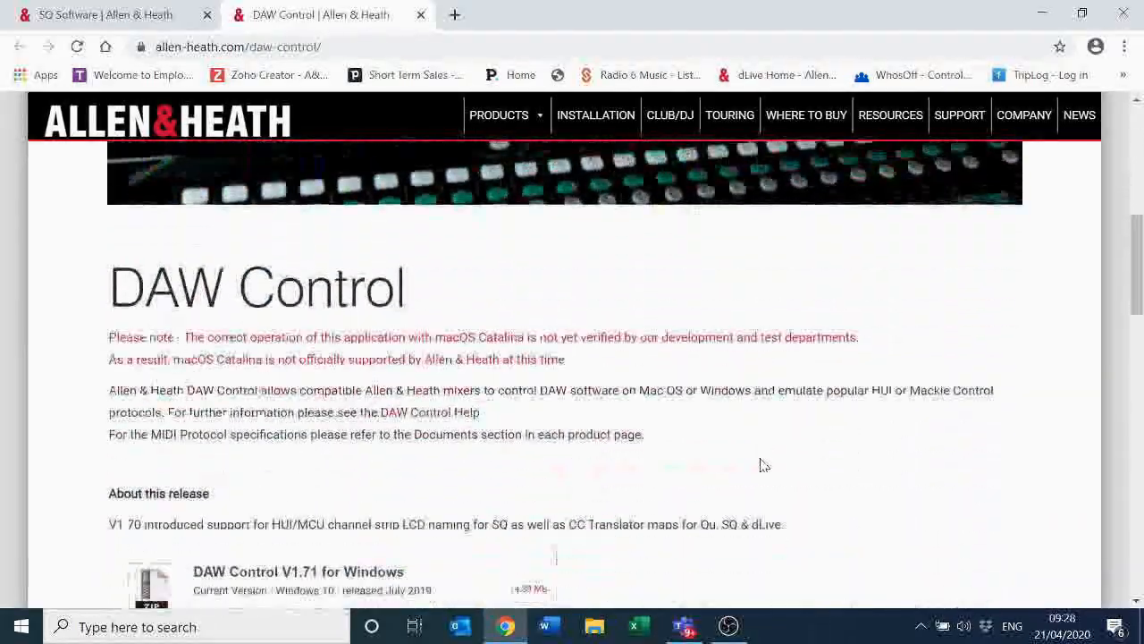
pyautogui.scroll(-3)
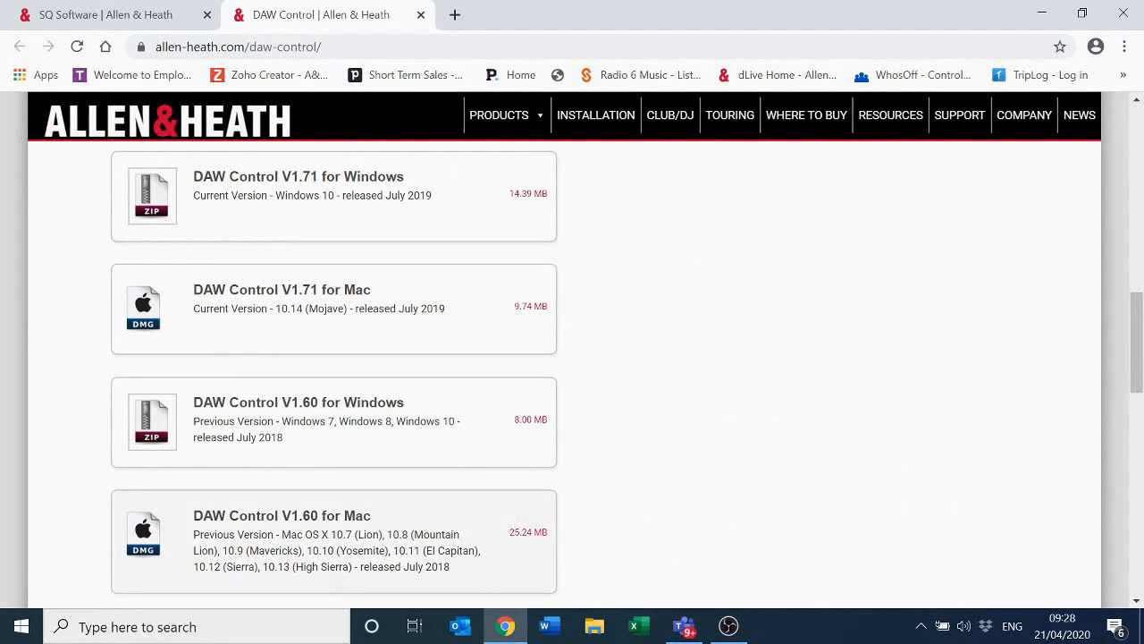
pyautogui.moveTo(876, 519)
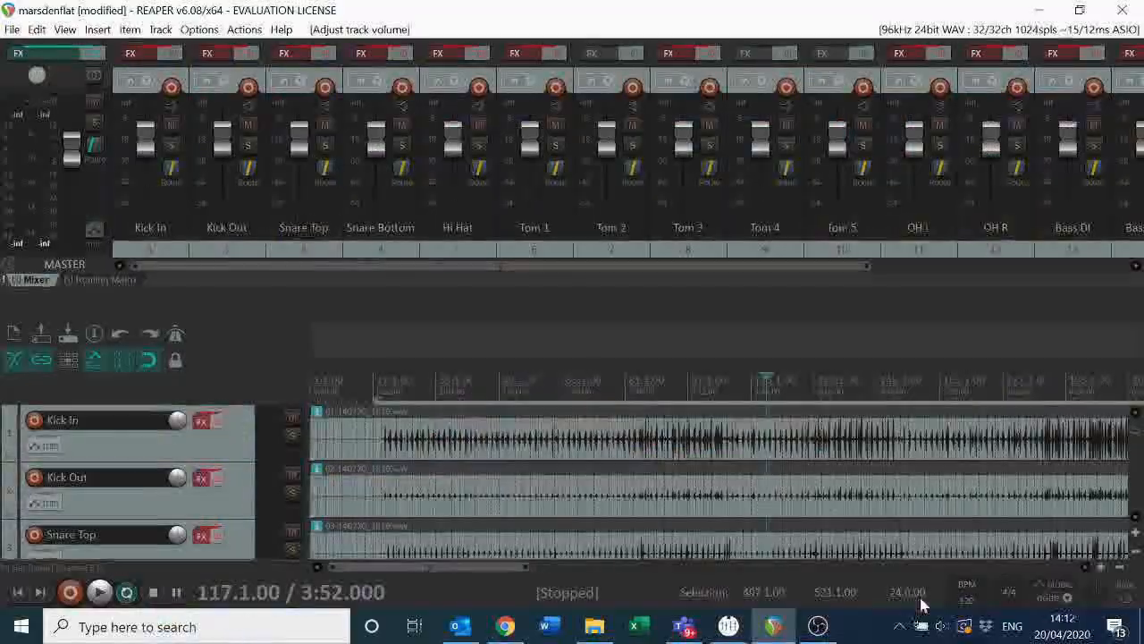
# Step: Show the DAW Control settings: Mixer SQ, MIDI channel 2, HUI protocol, SQ MIDI In/Out ports
pyautogui.click(901, 625)
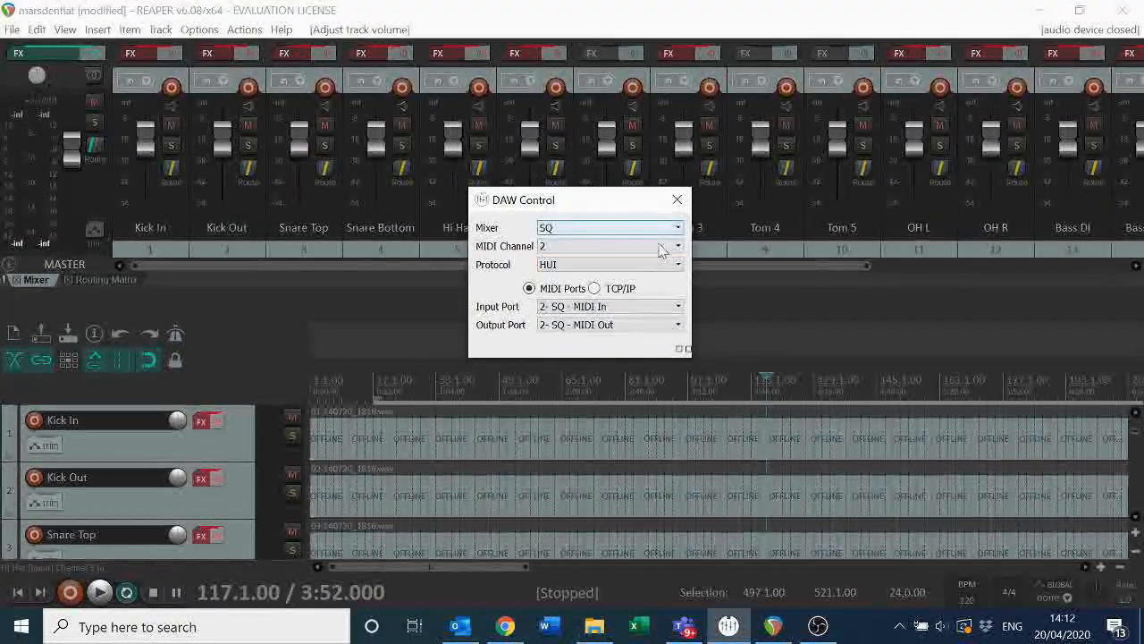
pyautogui.moveTo(670, 254)
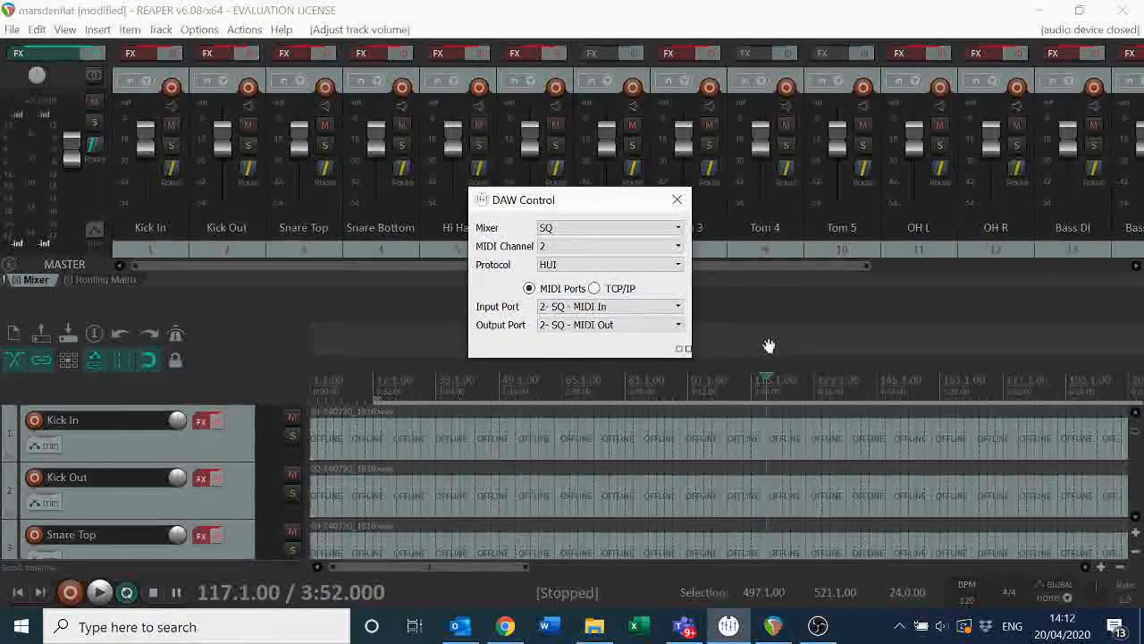
# Step: Dismiss DAW Control and bring up REAPER's MIDI device preferences
pyautogui.click(676, 200)
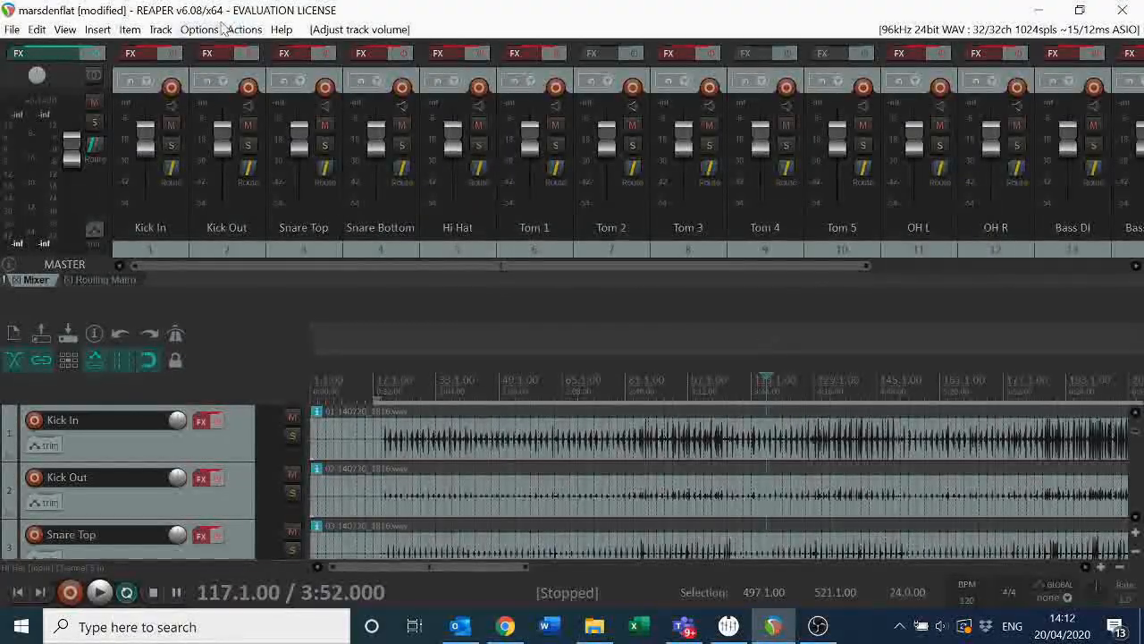
pyautogui.click(200, 28)
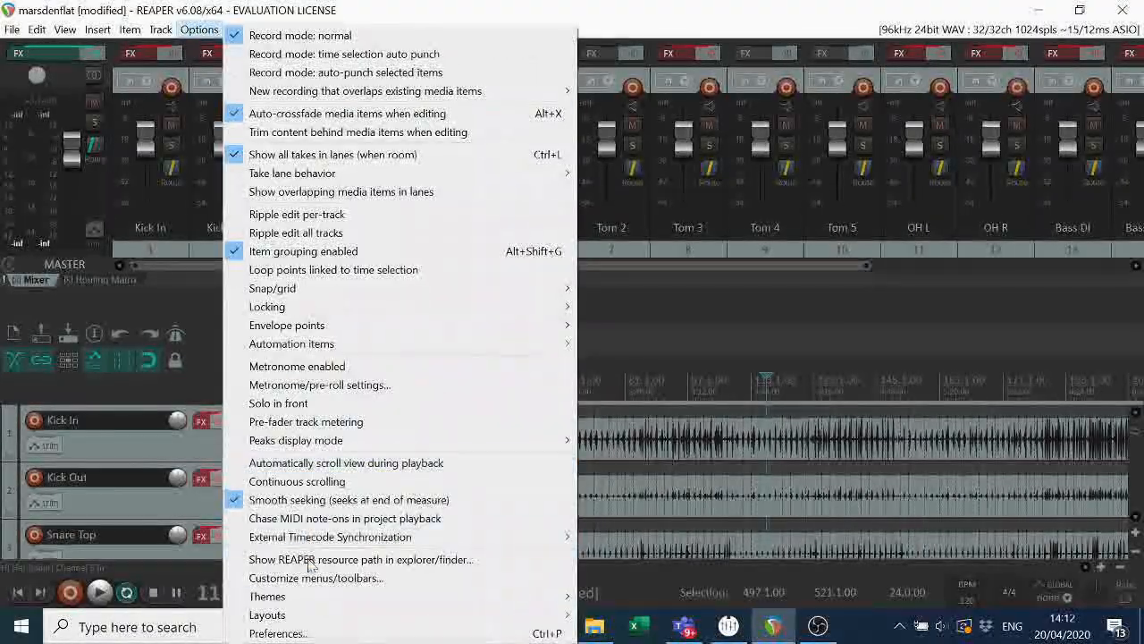
pyautogui.click(279, 633)
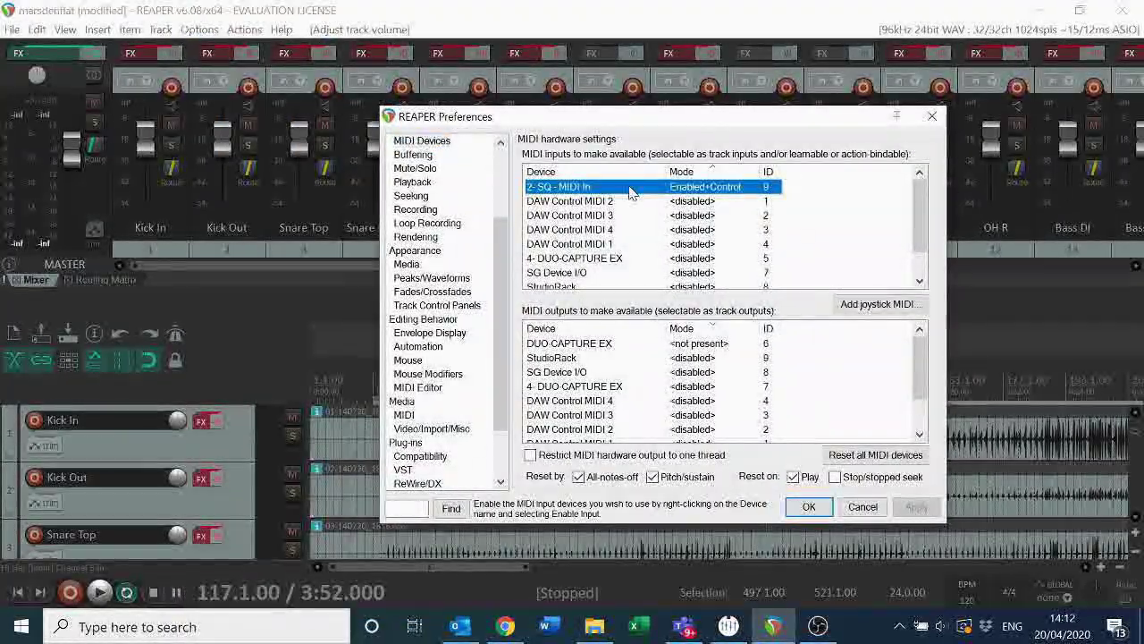
# Step: Enable SQ MIDI In for input and control and SQ MIDI Out as output, then apply
pyautogui.doubleClick(558, 185)
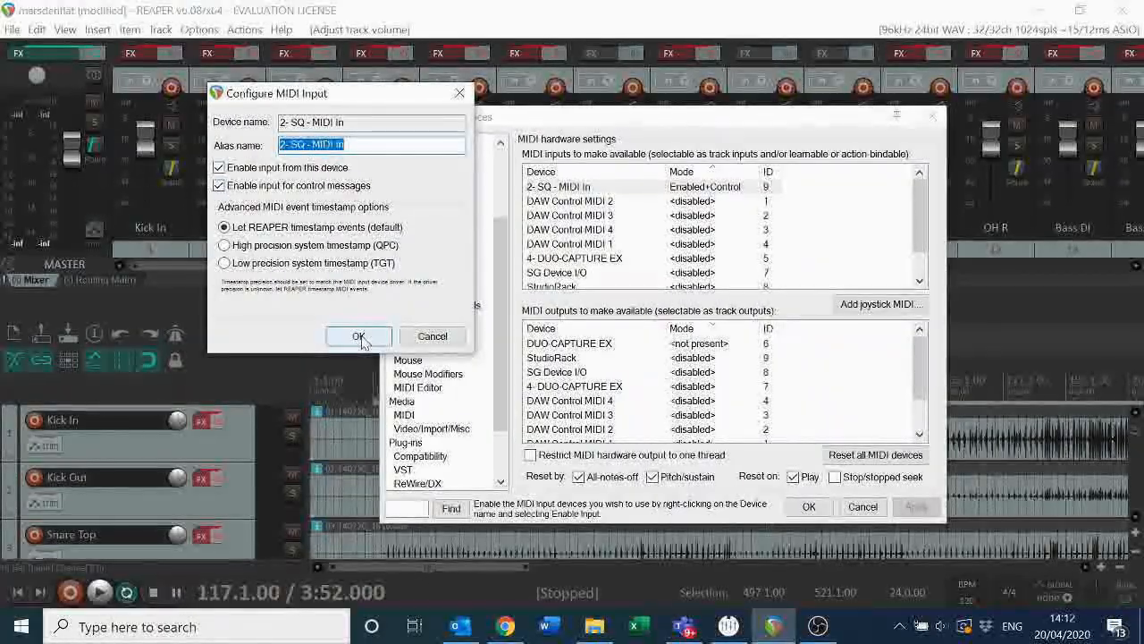
pyautogui.click(357, 337)
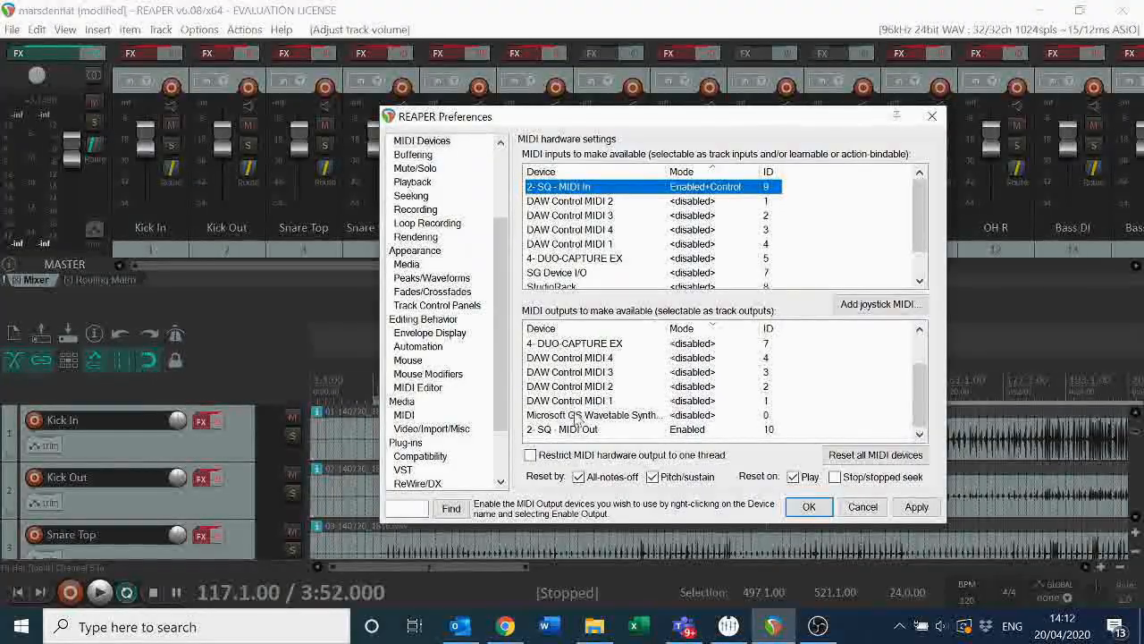
pyautogui.doubleClick(563, 429)
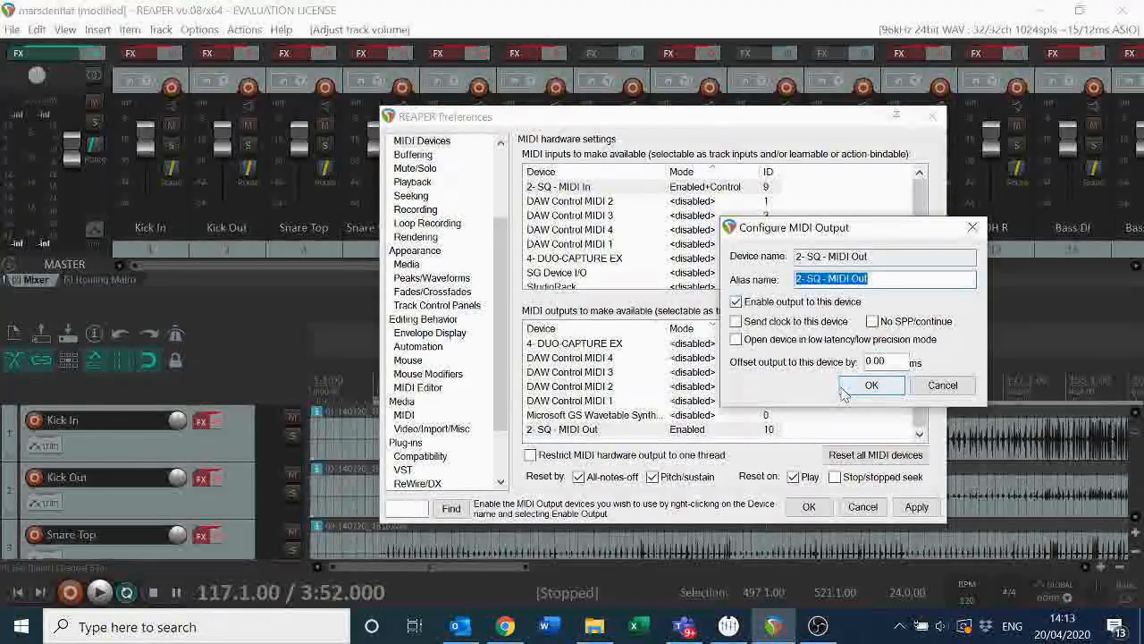
pyautogui.click(873, 385)
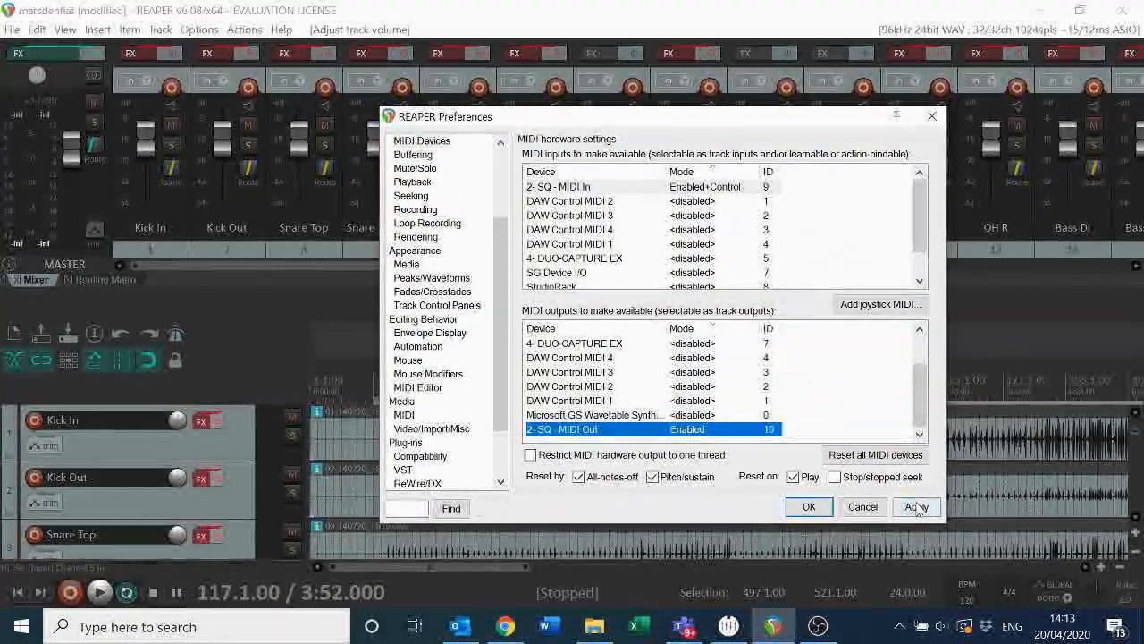
pyautogui.click(915, 507)
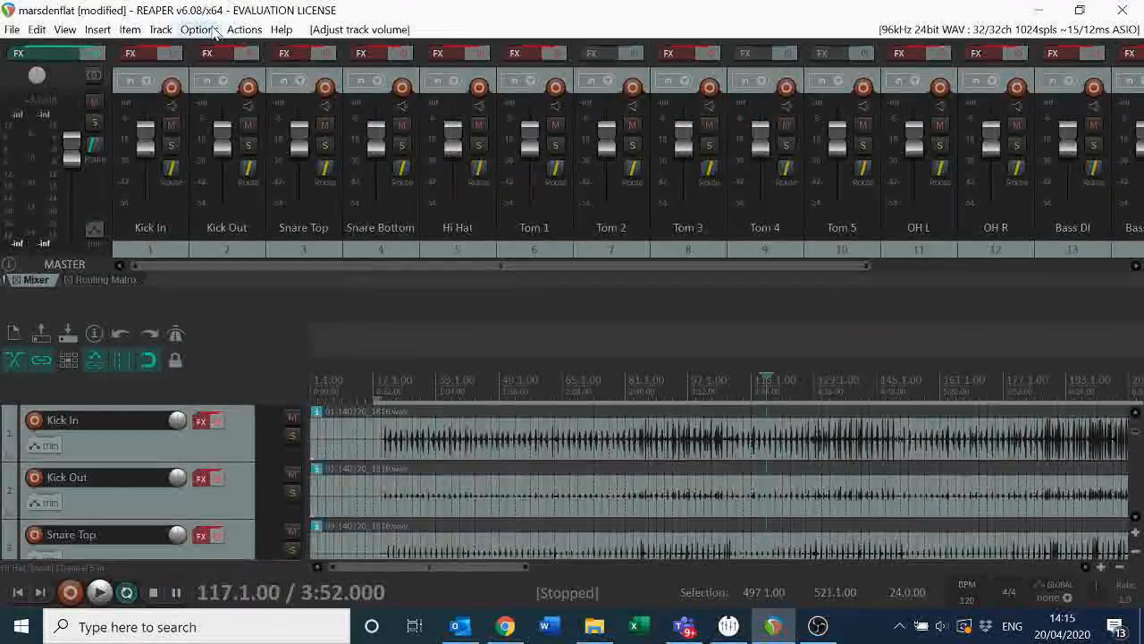
# Step: Reopen Preferences on the Control/OSC/web page listing the four HUI (partial) devices
pyautogui.click(200, 29)
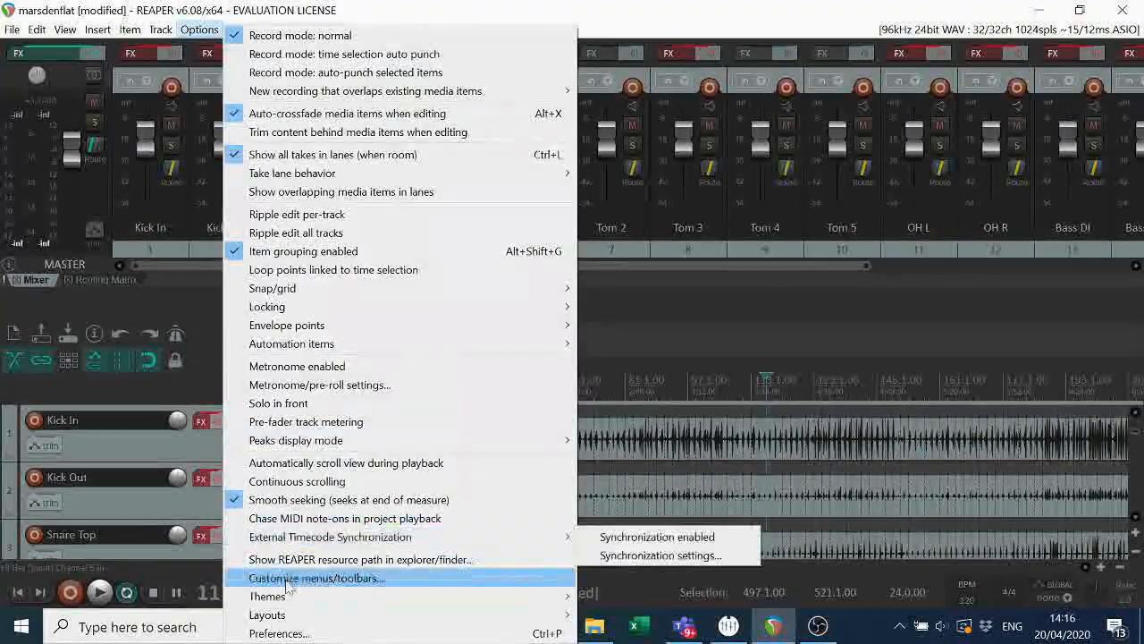
pyautogui.click(279, 633)
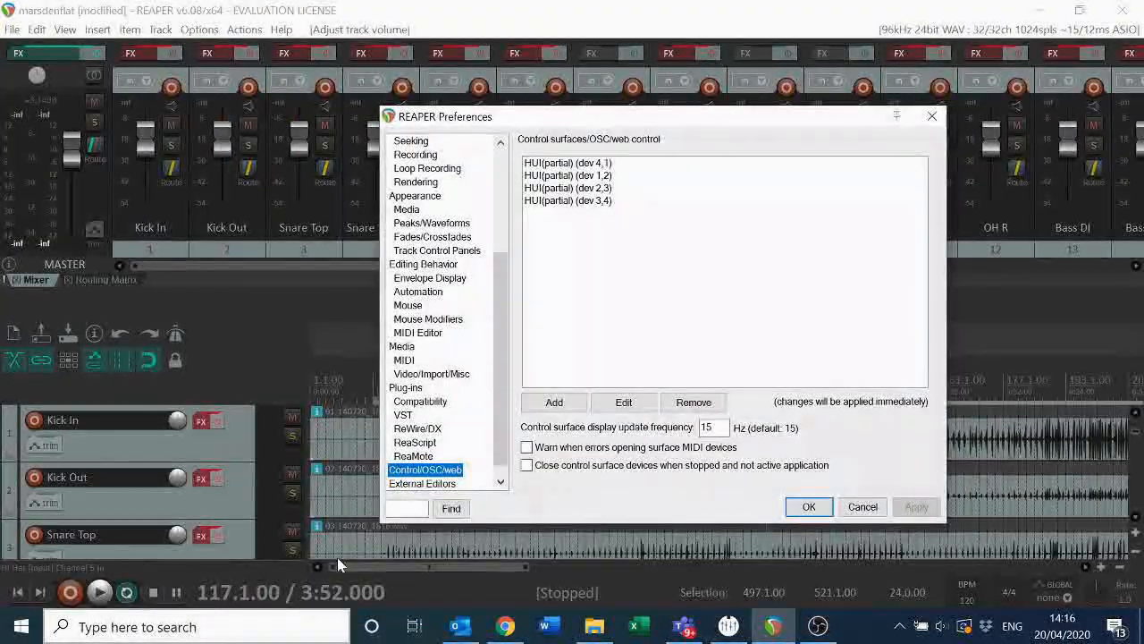
pyautogui.moveTo(547, 379)
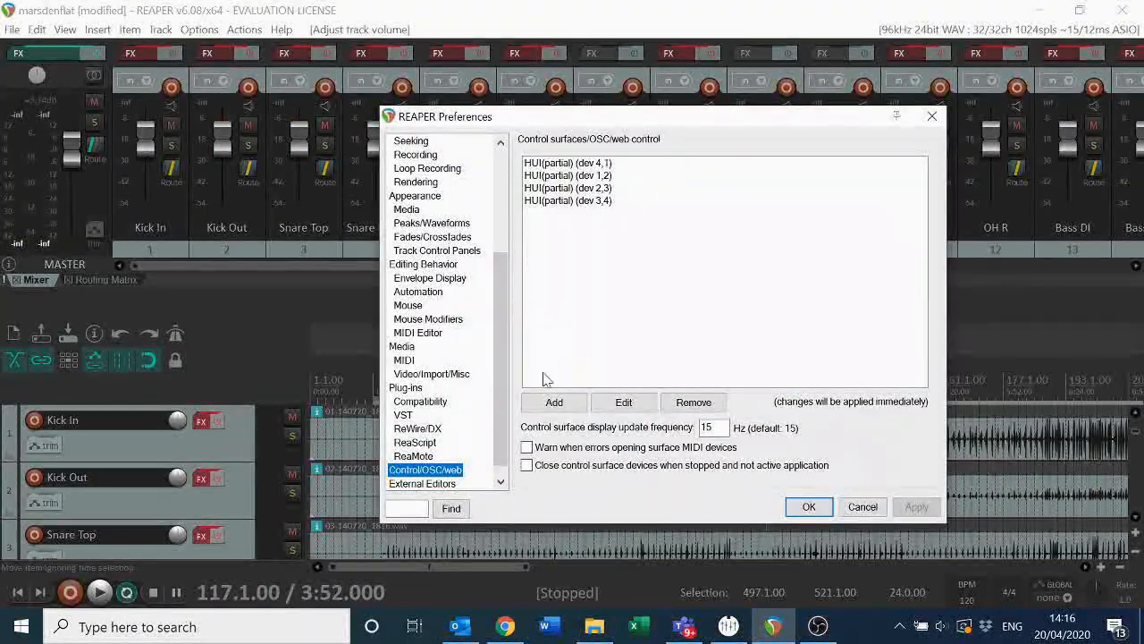
pyautogui.scroll(3)
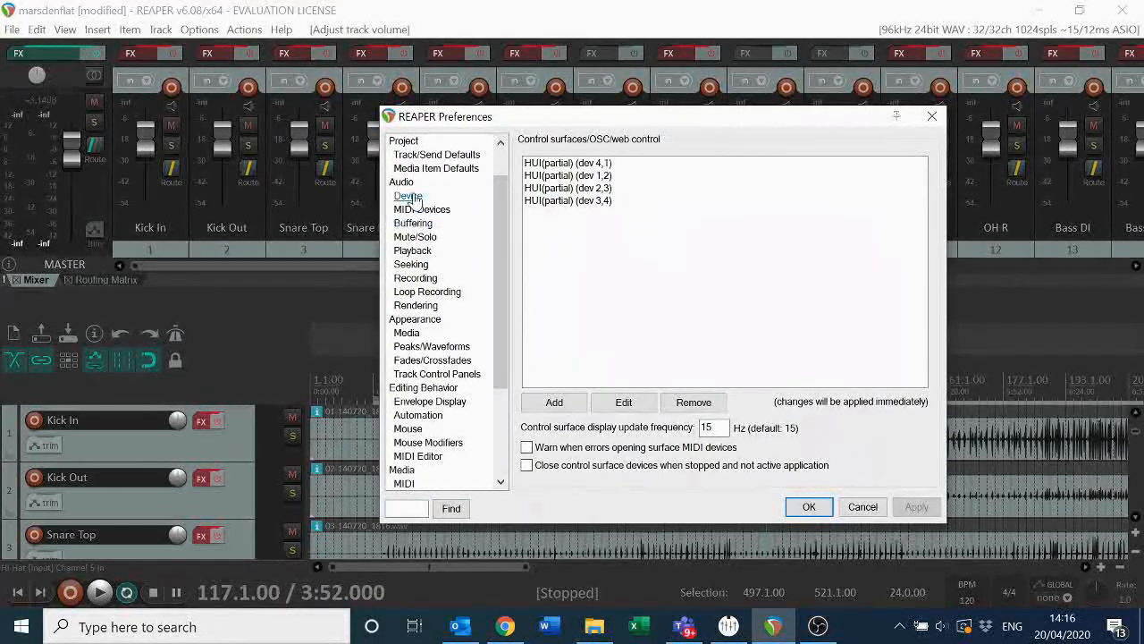
pyautogui.scroll(-3)
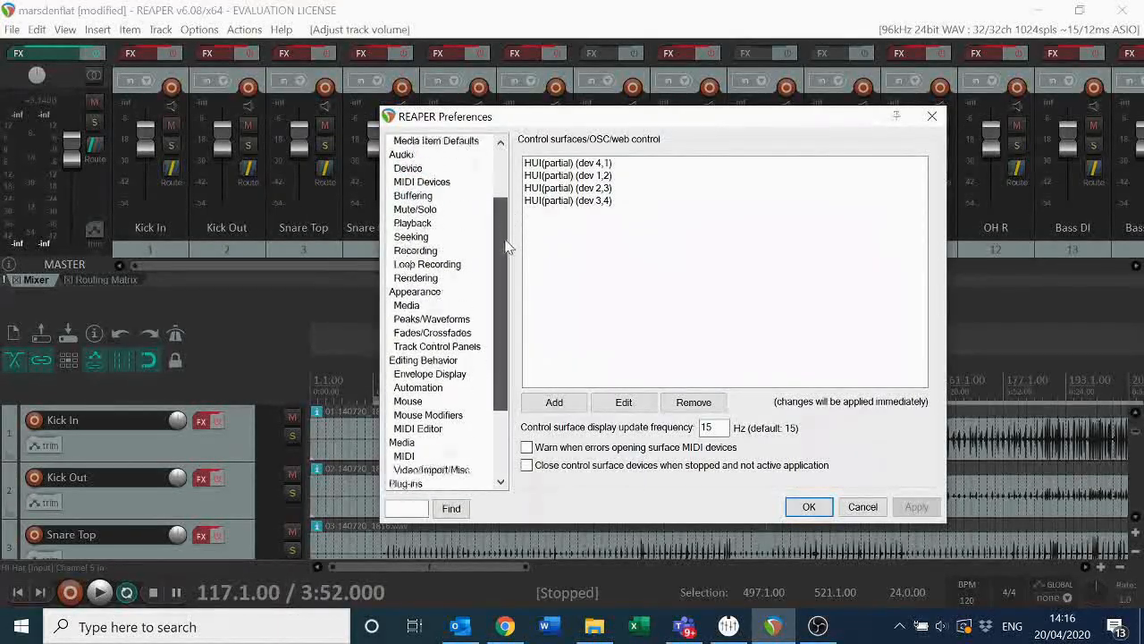
pyautogui.click(425, 455)
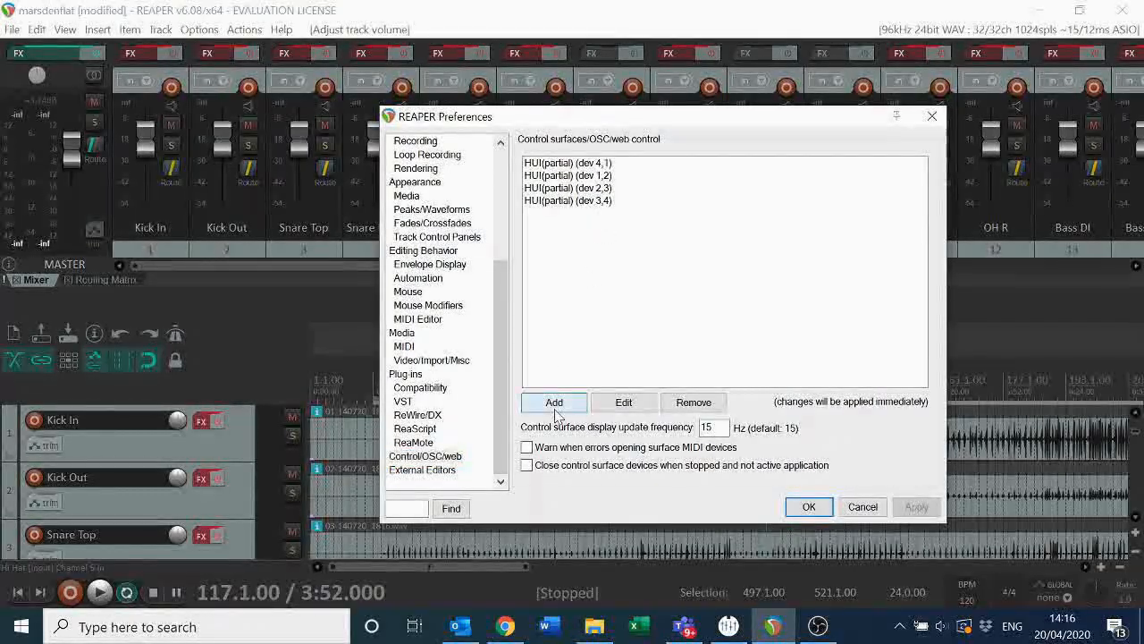
# Step: Preview adding a HUI (partial) surface on DAW Control MIDI 1, then cancel without adding
pyautogui.click(554, 401)
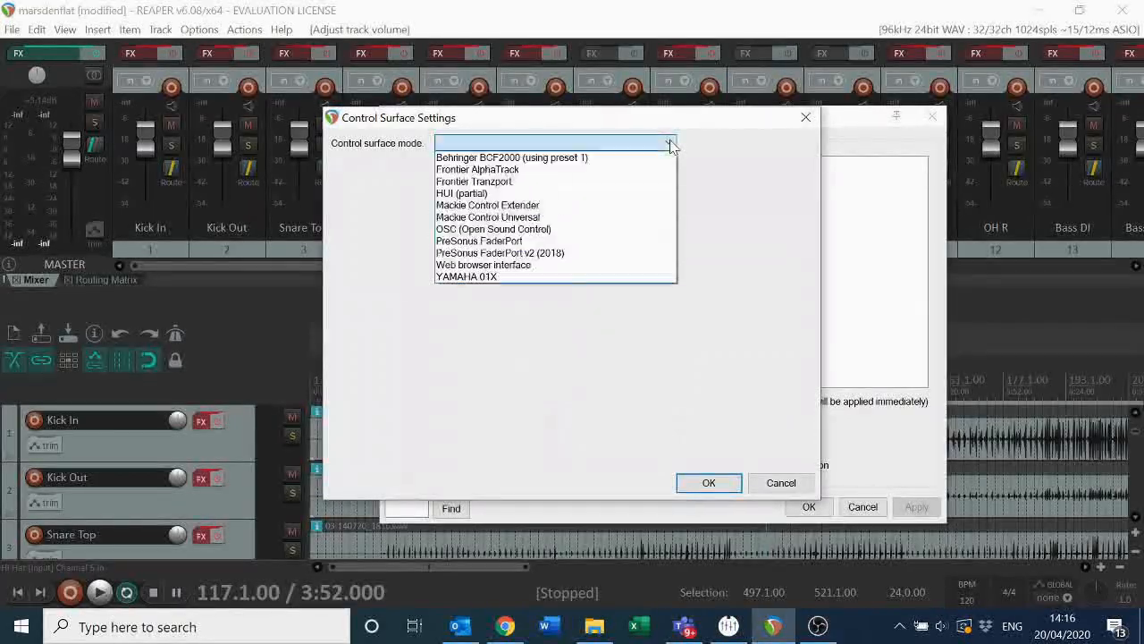
pyautogui.click(461, 193)
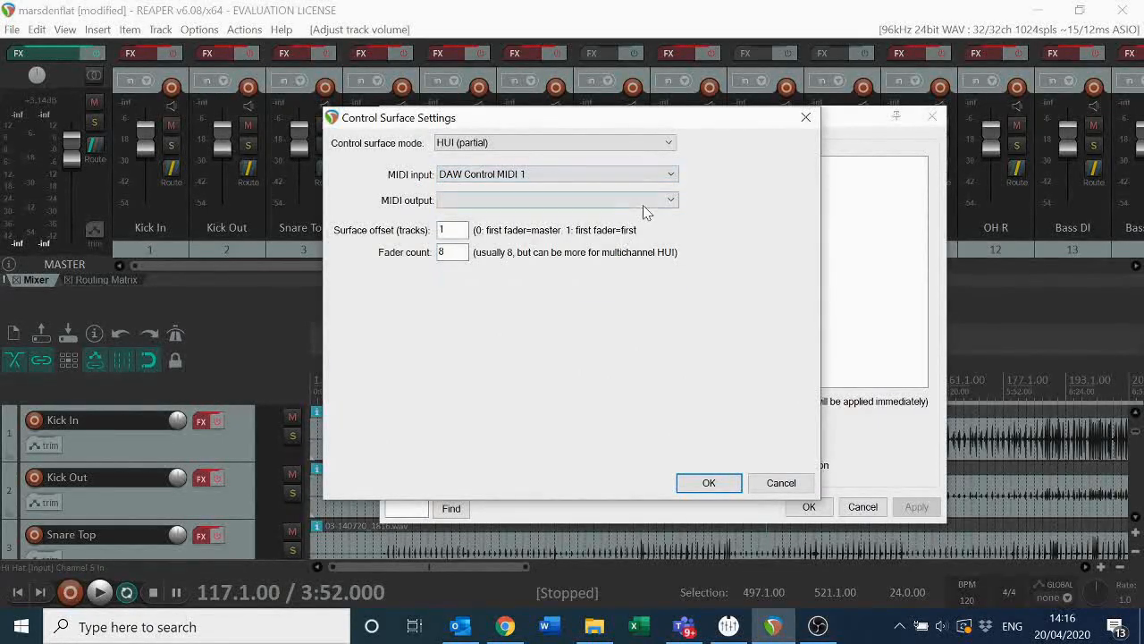
pyautogui.click(669, 201)
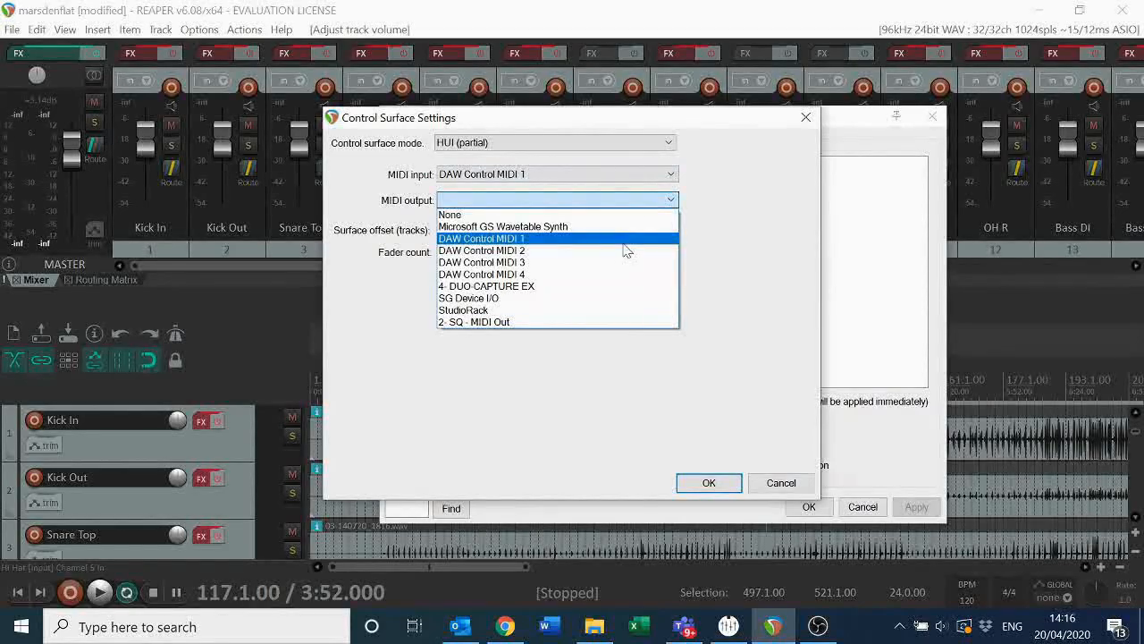
pyautogui.click(482, 238)
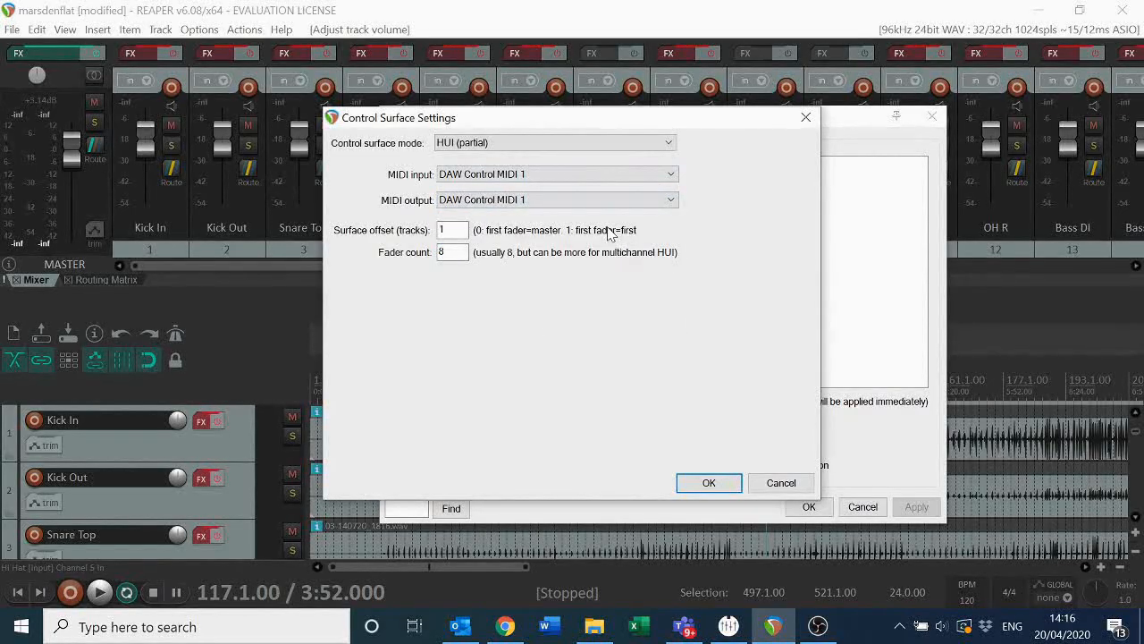
pyautogui.moveTo(786, 139)
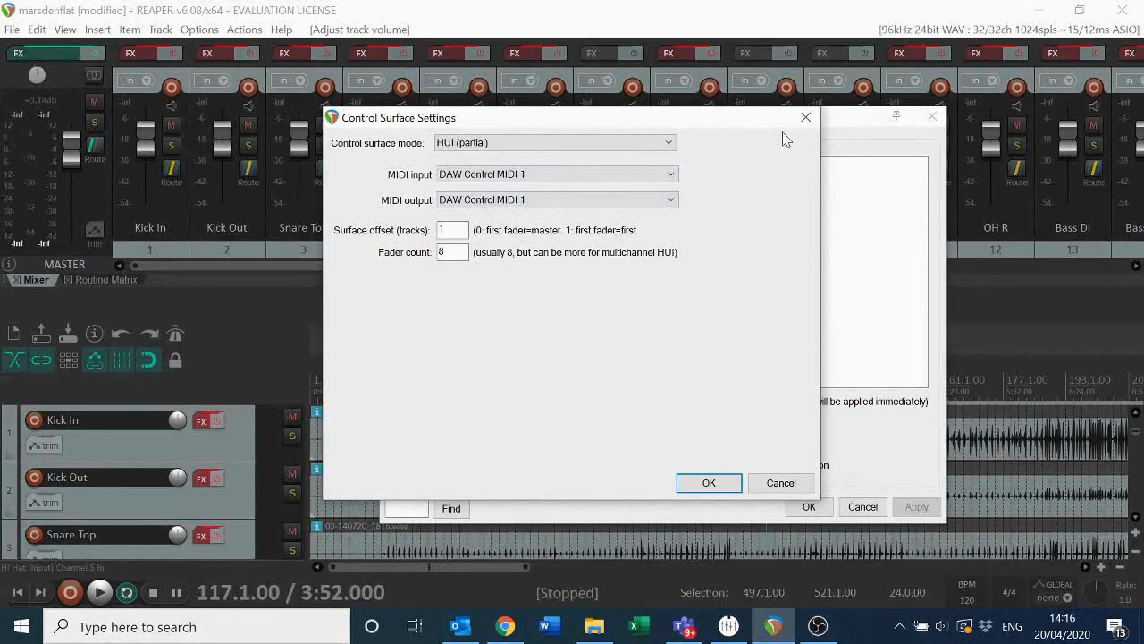
pyautogui.click(708, 482)
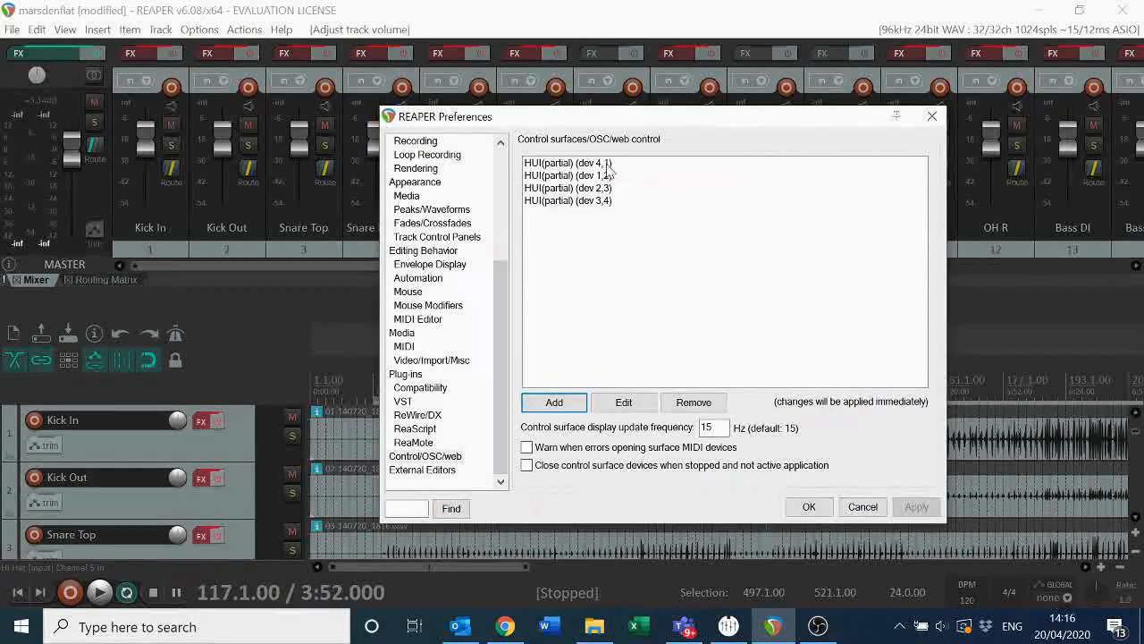
# Step: Verify the first two HUI surfaces use DAW Control MIDI 1 and 2 with offsets 1 and 9, then close Preferences
pyautogui.click(622, 401)
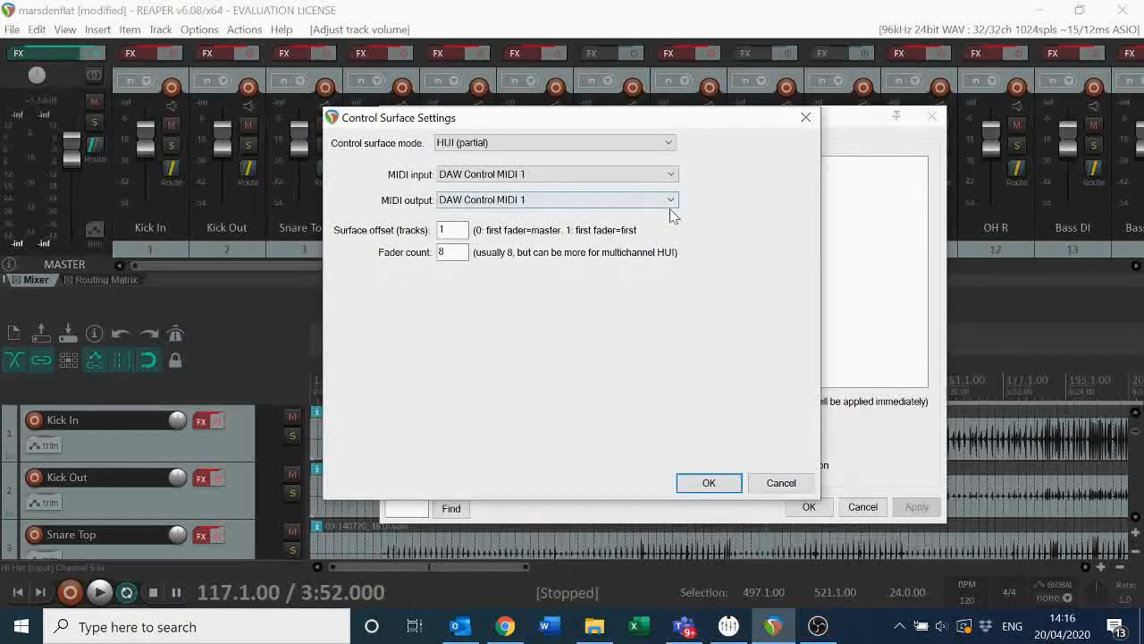
pyautogui.moveTo(708, 483)
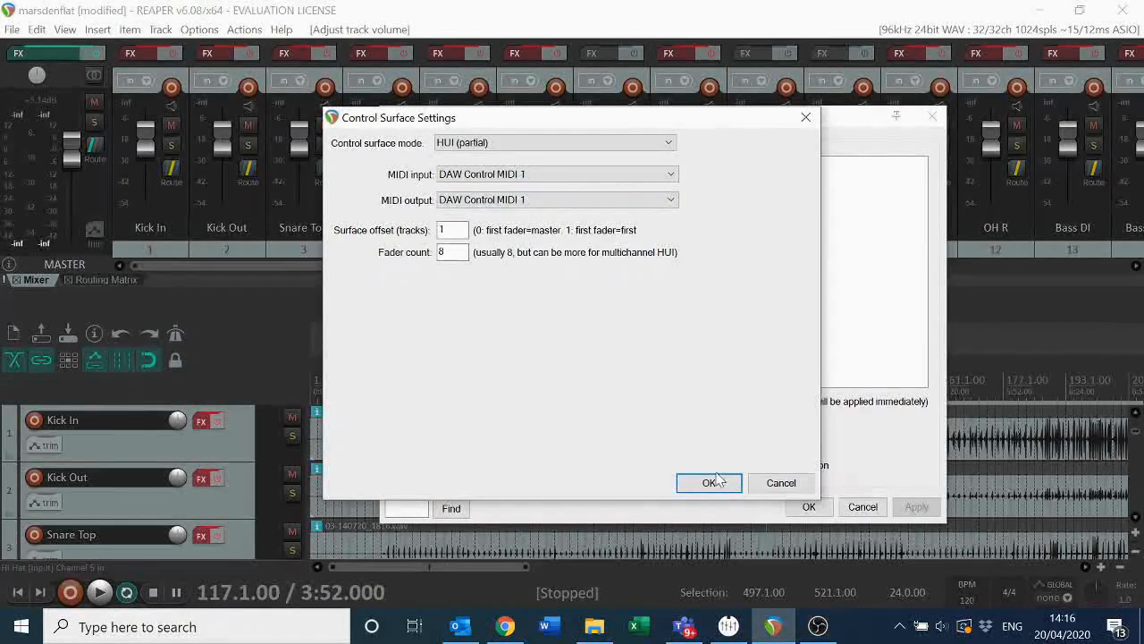
pyautogui.click(708, 483)
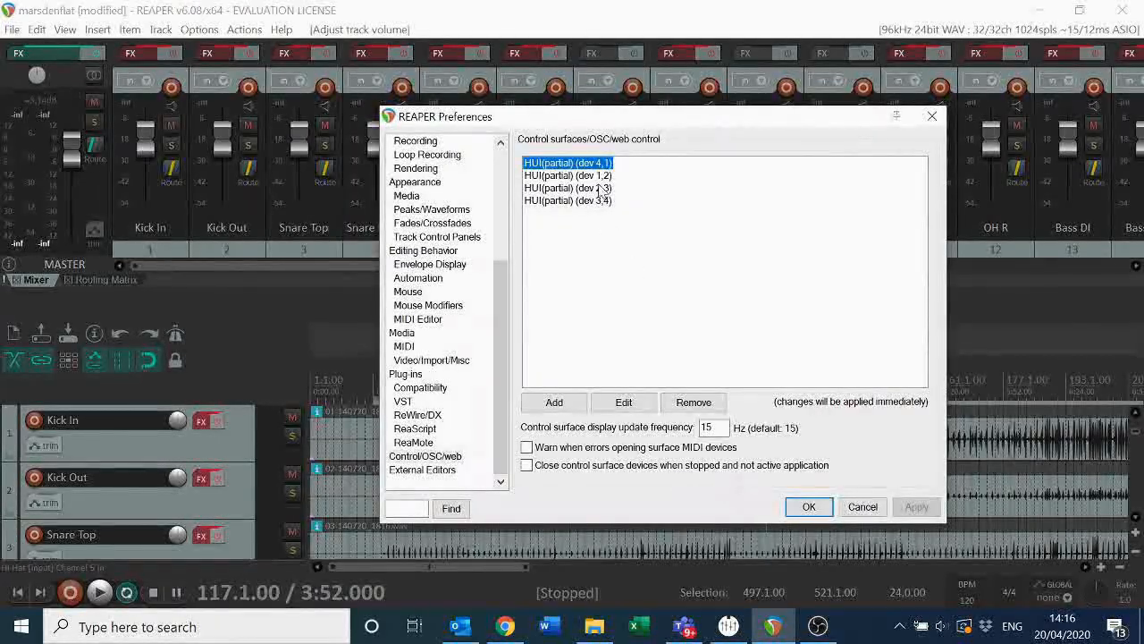
pyautogui.click(622, 400)
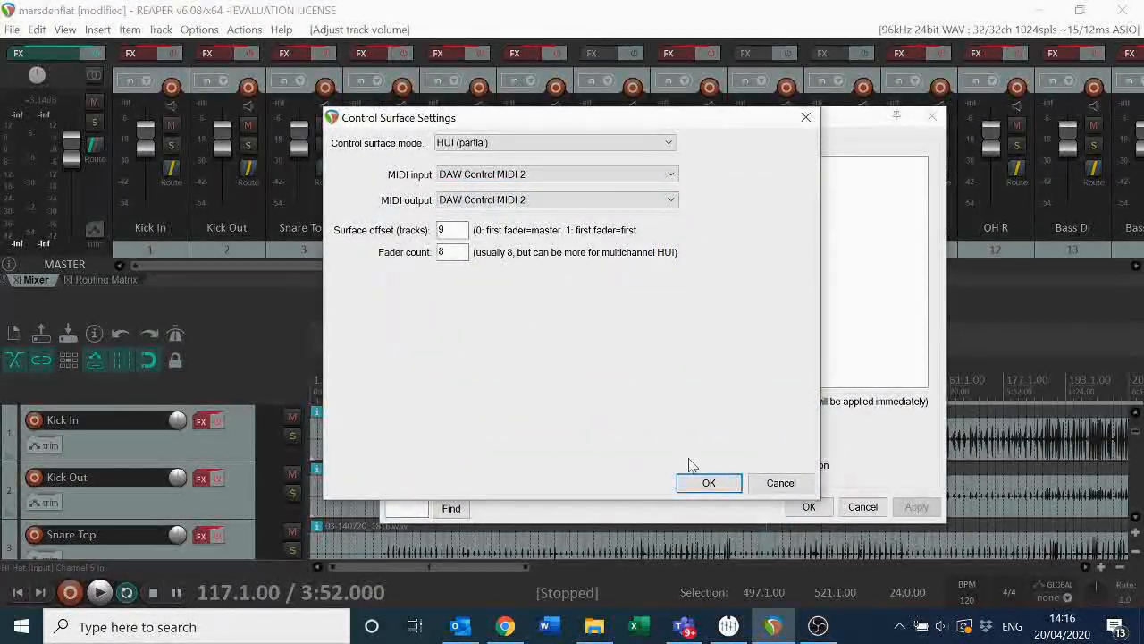
pyautogui.click(708, 482)
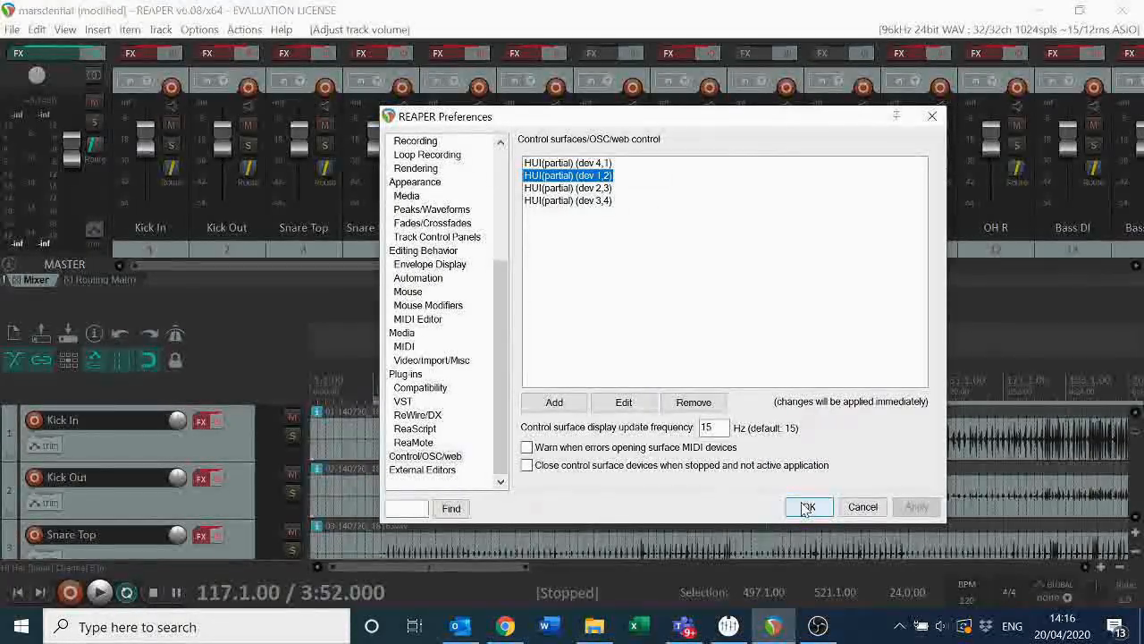
pyautogui.click(807, 508)
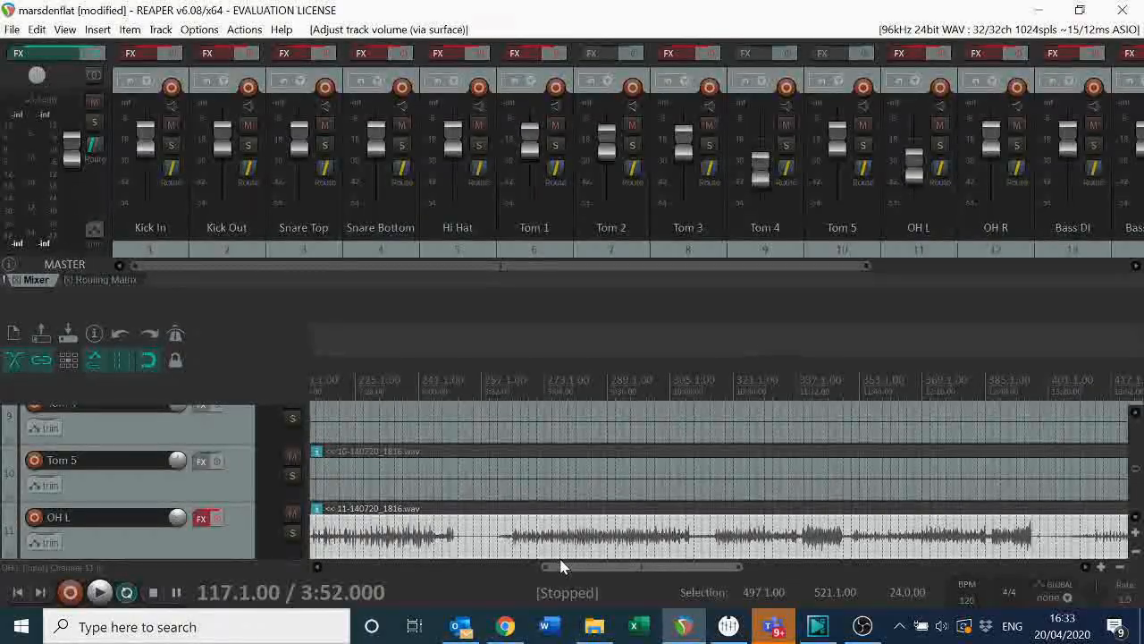
# Step: Drive REAPER from the SQ console so faders move and Tom 4 is soloed in the mixer
pyautogui.click(787, 145)
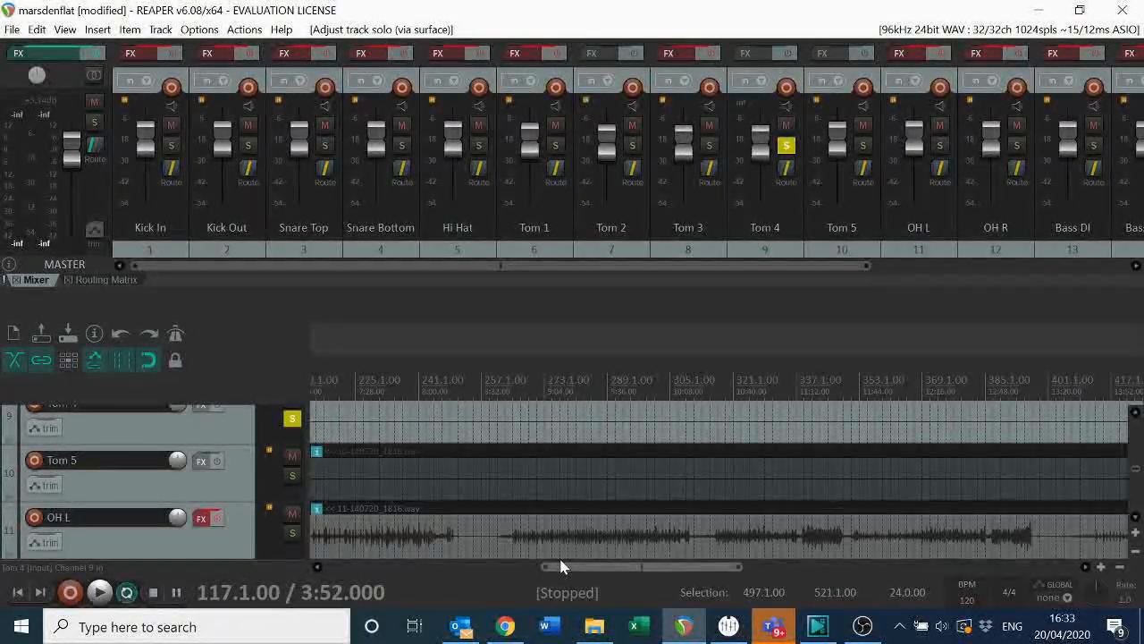